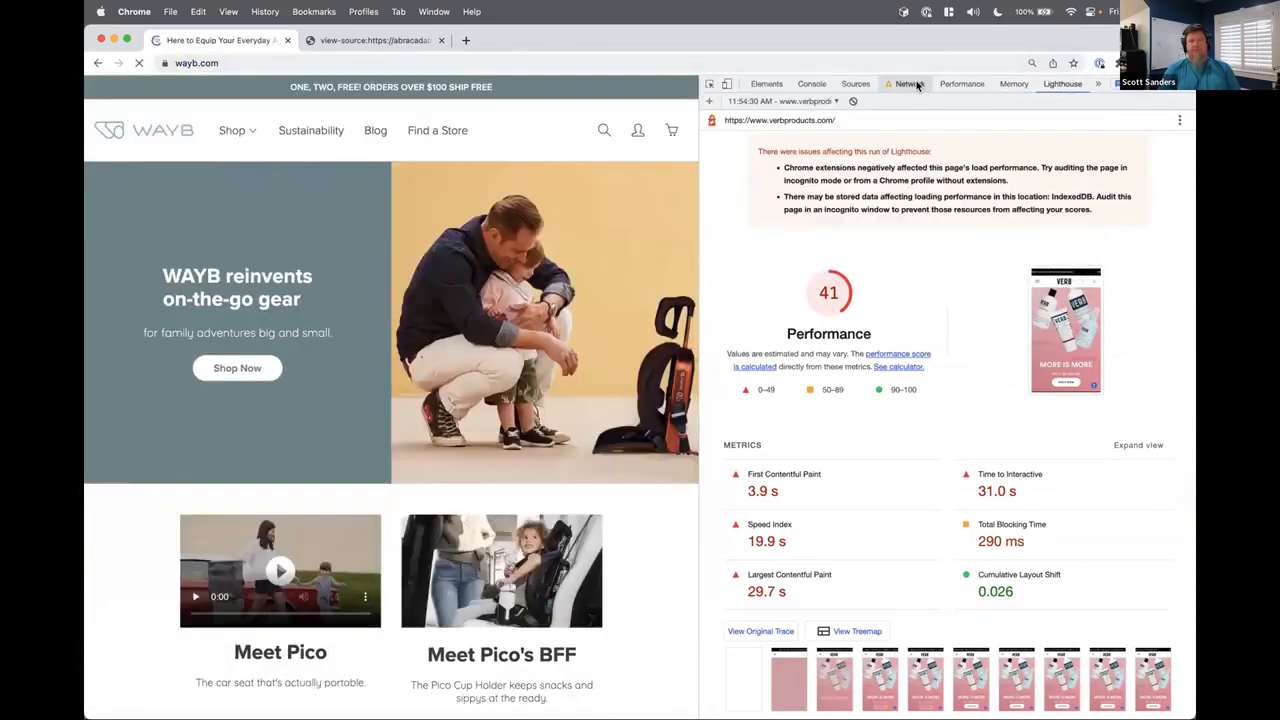
# Show the network request waterfall for wayb.com, sorted largest transfer size first.
pyautogui.click(909, 83)
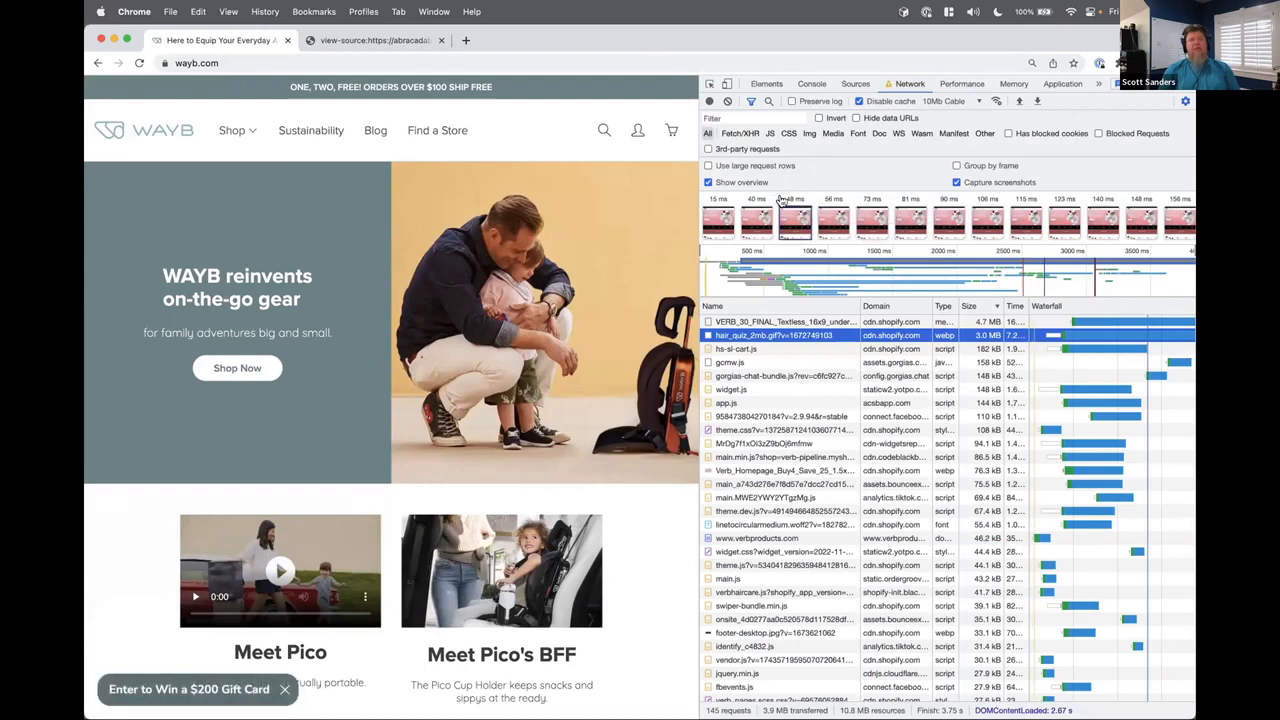
pyautogui.moveTo(810, 220)
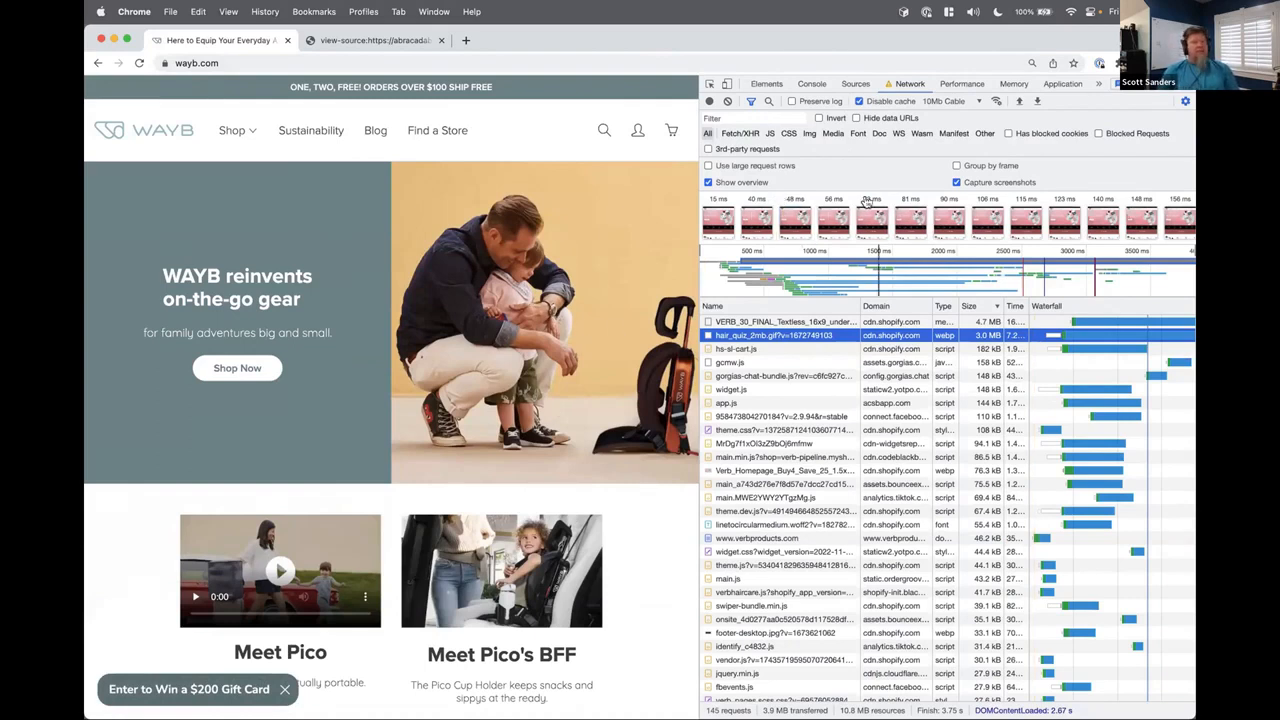
# Inspect the hero image's lazy-loaded img markup, then return to the Lighthouse report.
pyautogui.rightClick(540, 300)
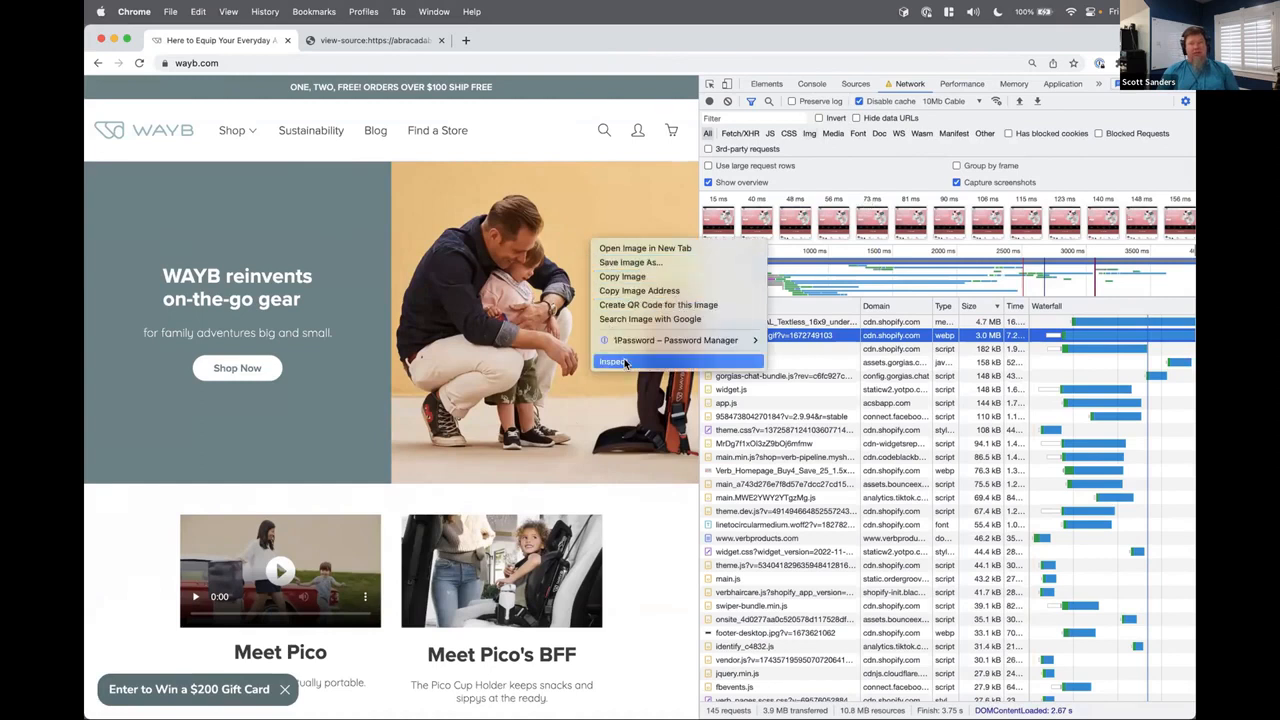
pyautogui.click(615, 361)
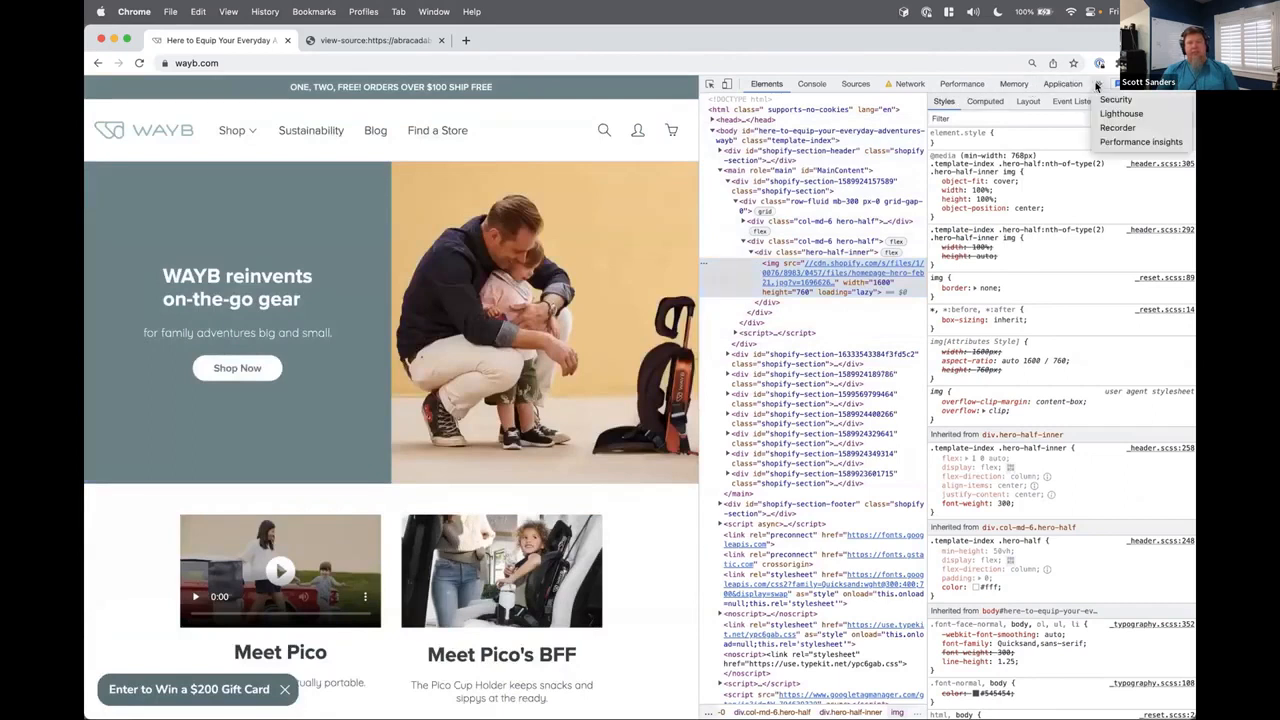
pyautogui.click(1121, 113)
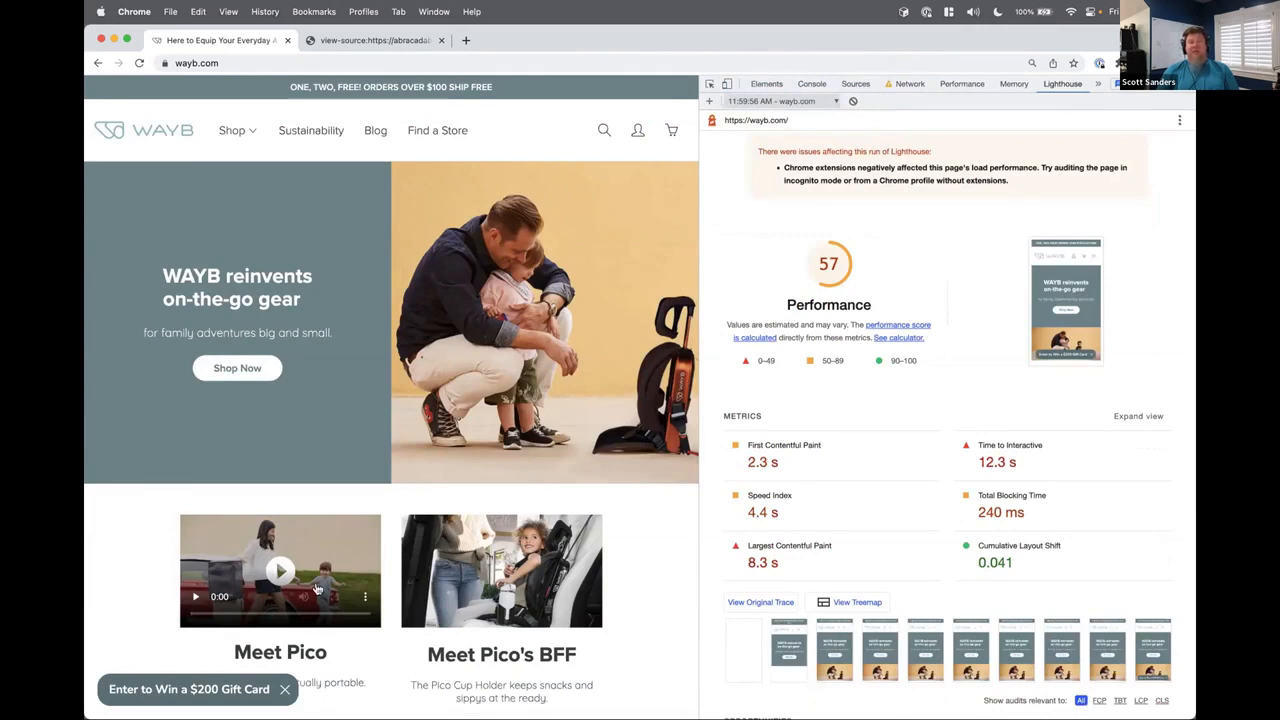
pyautogui.moveTo(456, 568)
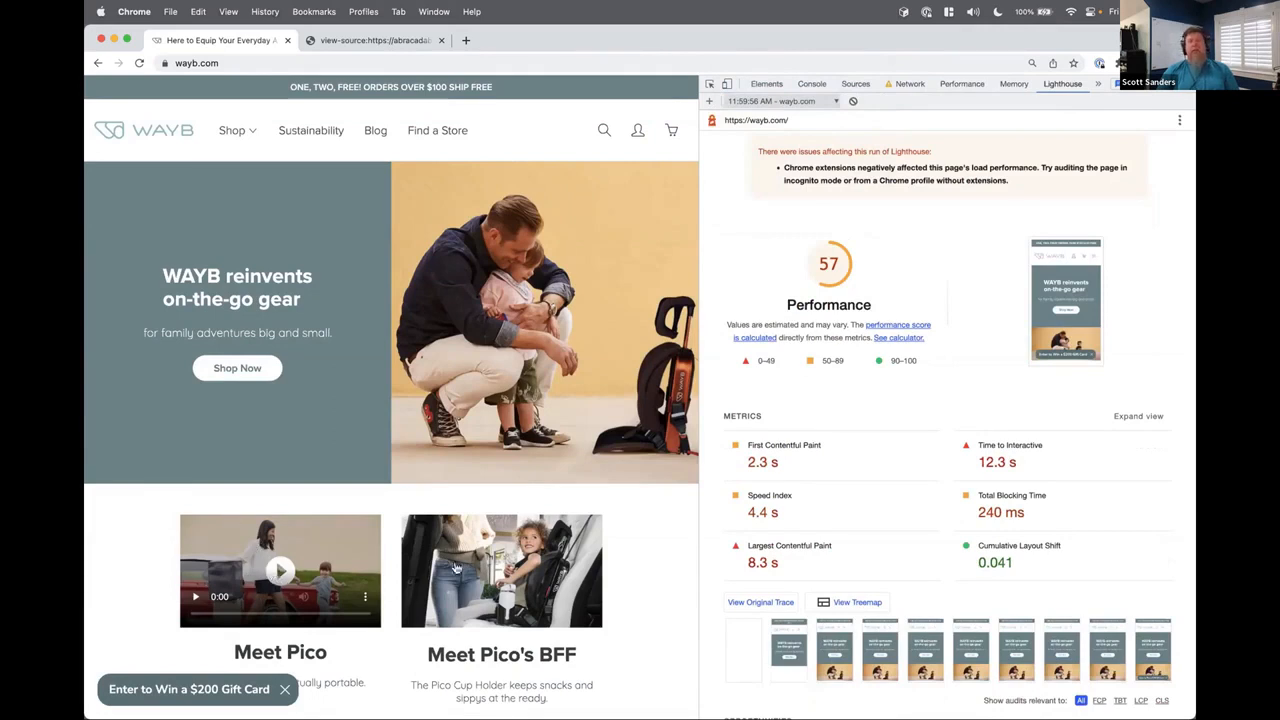
pyautogui.moveTo(797, 508)
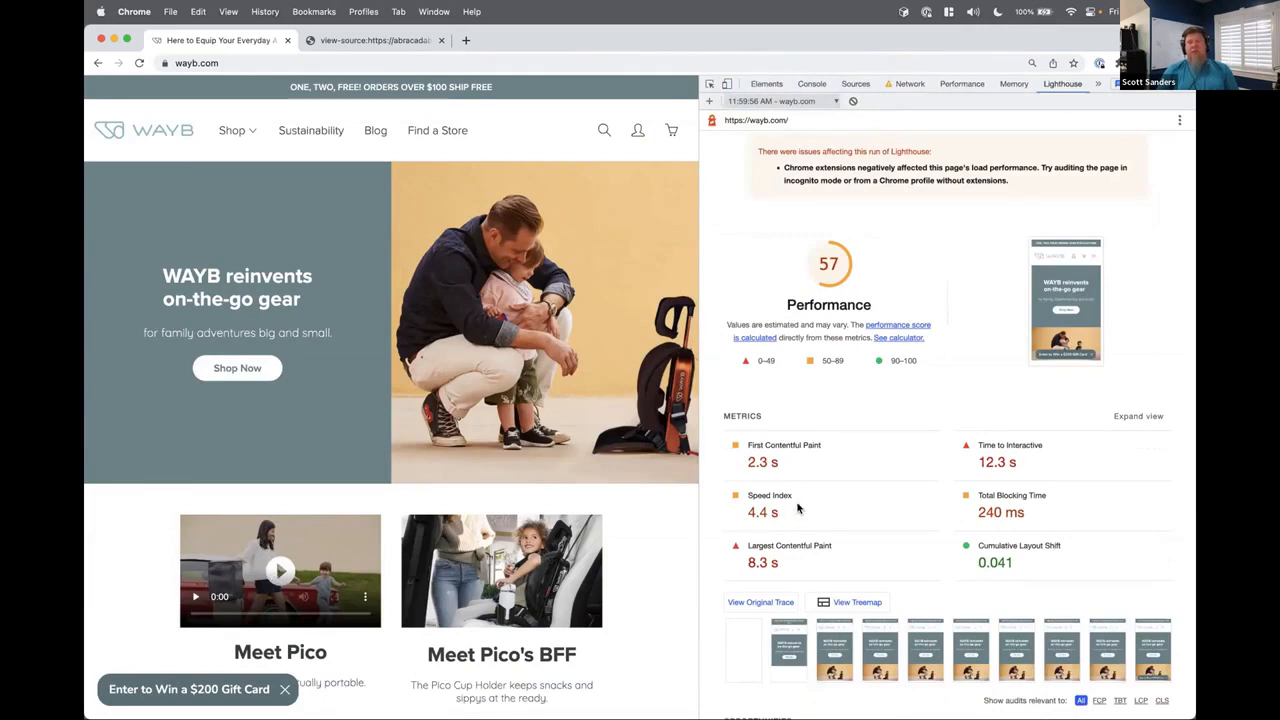
pyautogui.moveTo(836, 515)
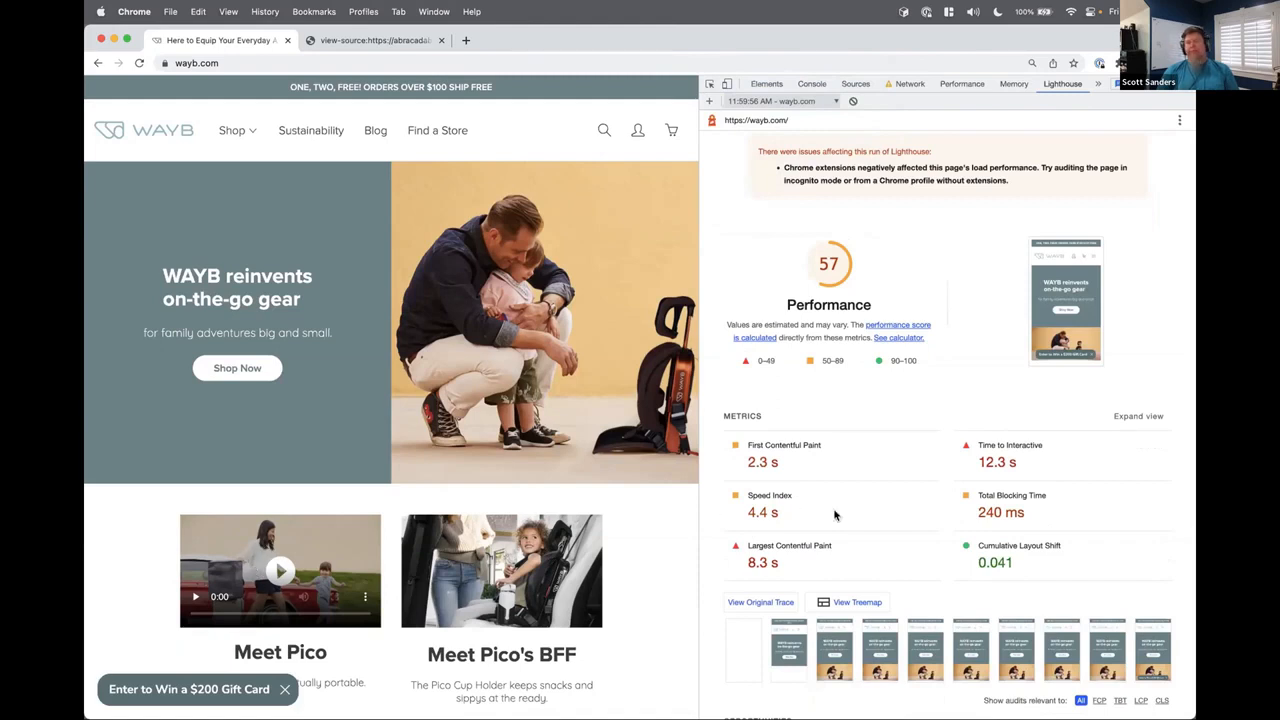
pyautogui.moveTo(297, 461)
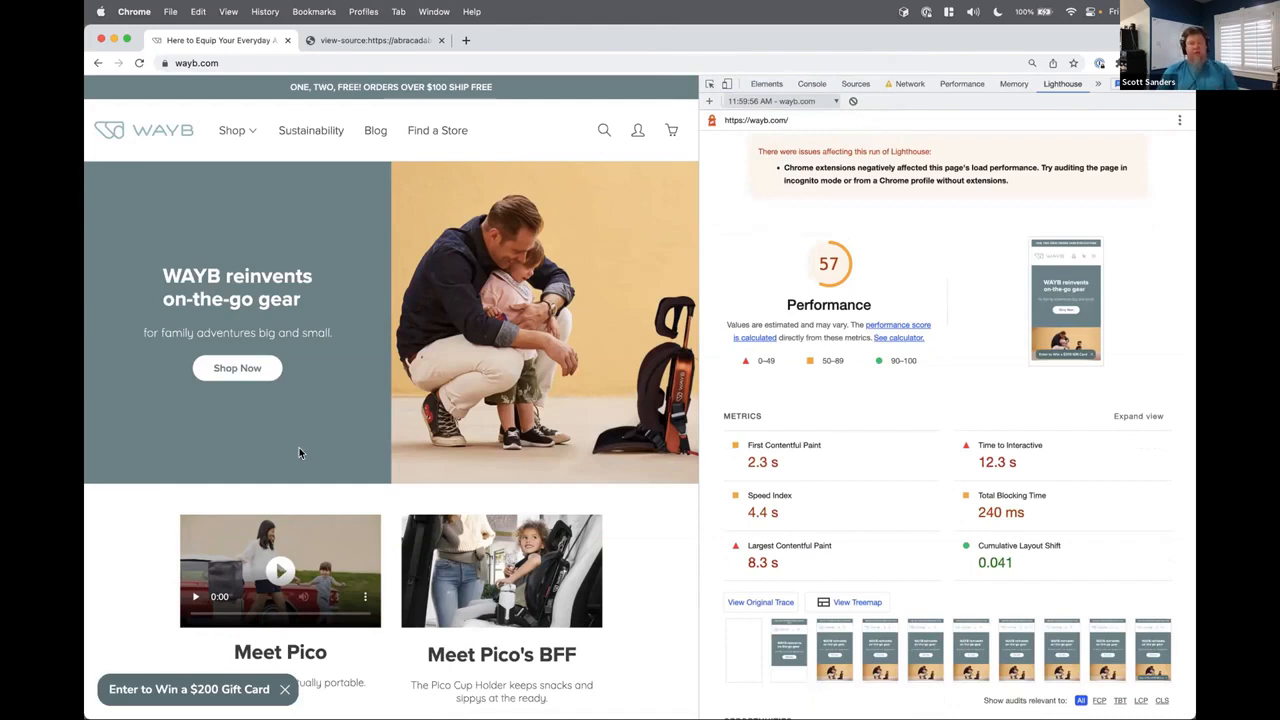
pyautogui.moveTo(877, 349)
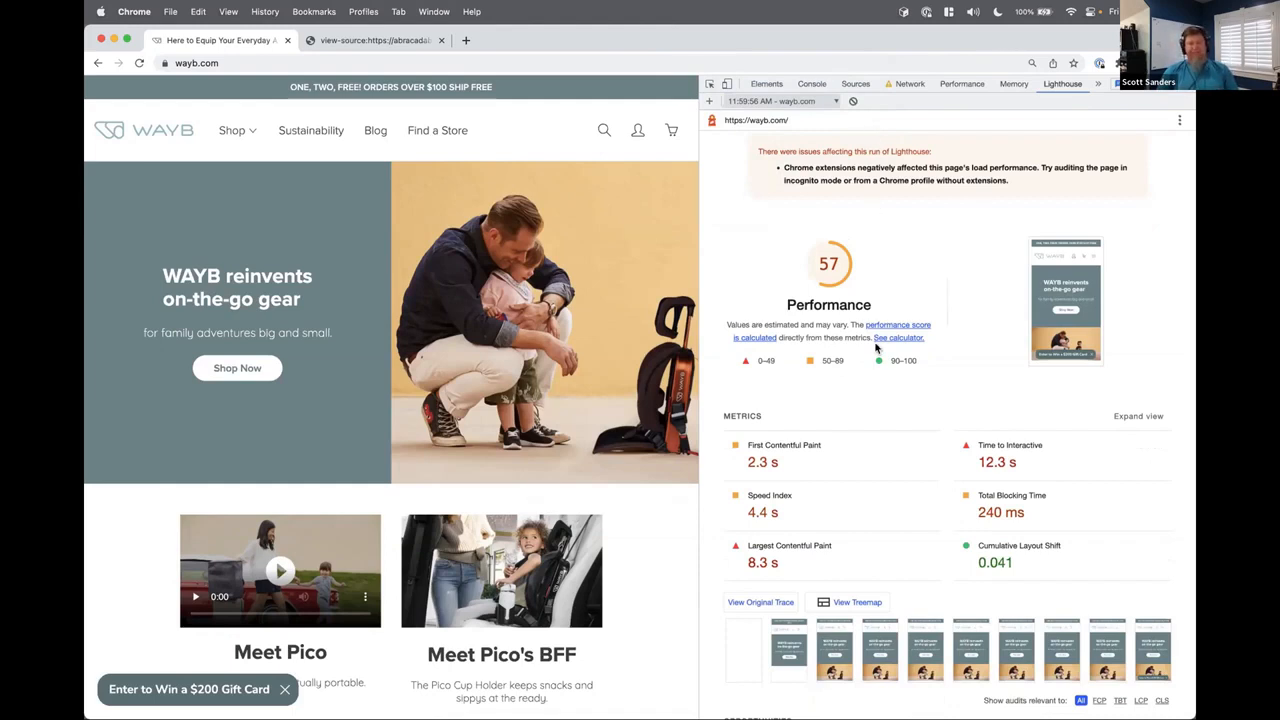
# Scroll to Opportunities, led by reducing unused JavaScript with 1.65 s savings.
pyautogui.scroll(-3)
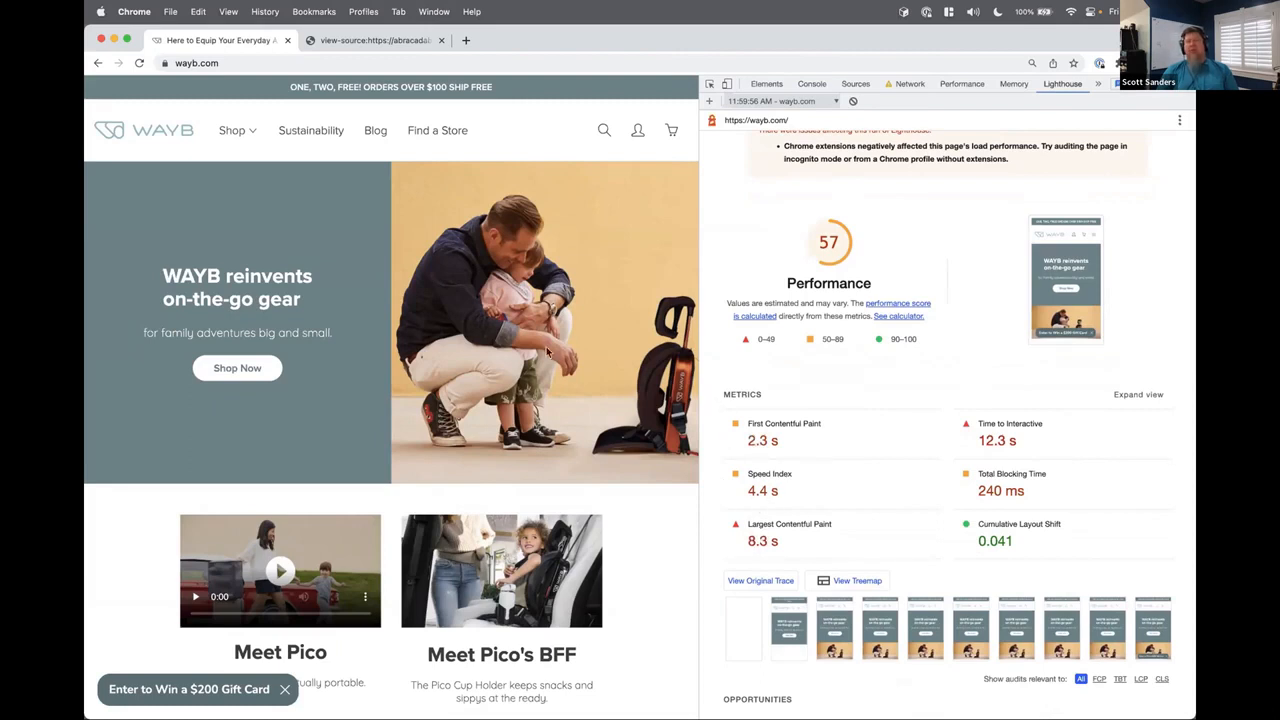
pyautogui.scroll(-3)
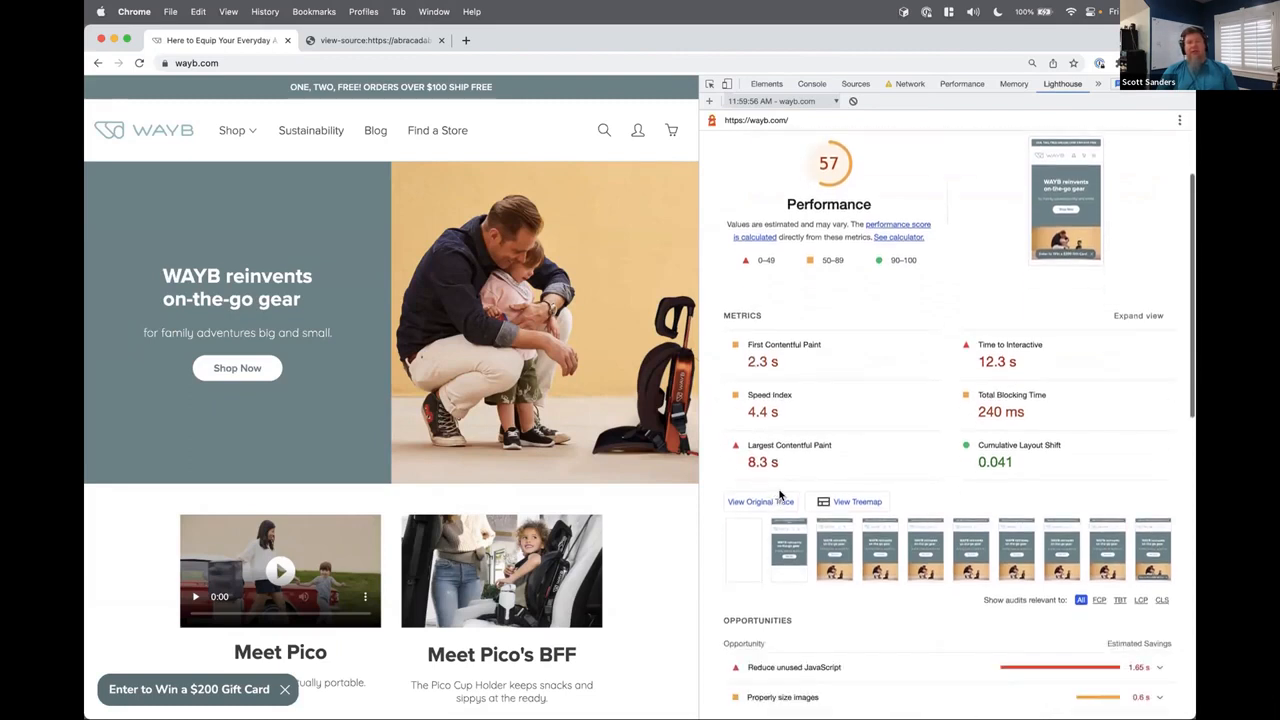